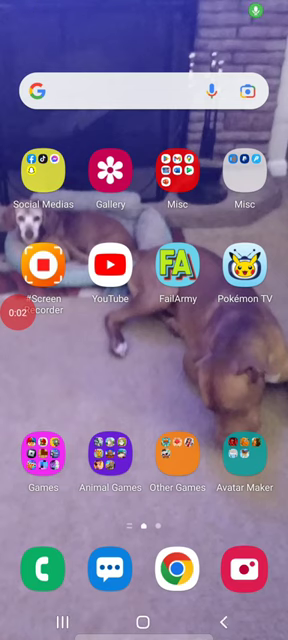
# - Open the phone's Games folder where Roblox is listed
pyautogui.click(44, 460)
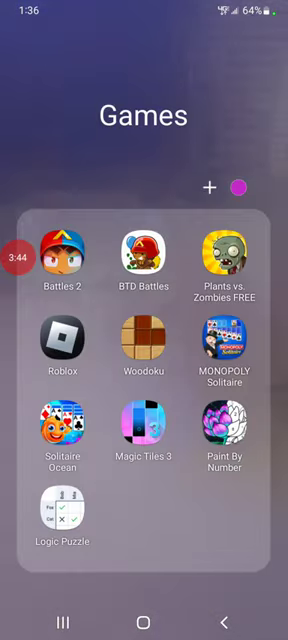
# - Relaunch Roblox and bring up the [AUTUMN] Wild Horse Islands details page
pyautogui.click(64, 352)
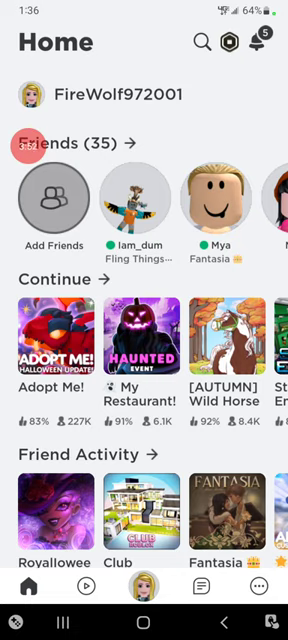
pyautogui.click(224, 356)
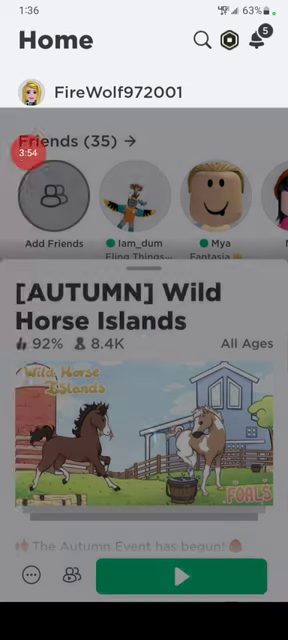